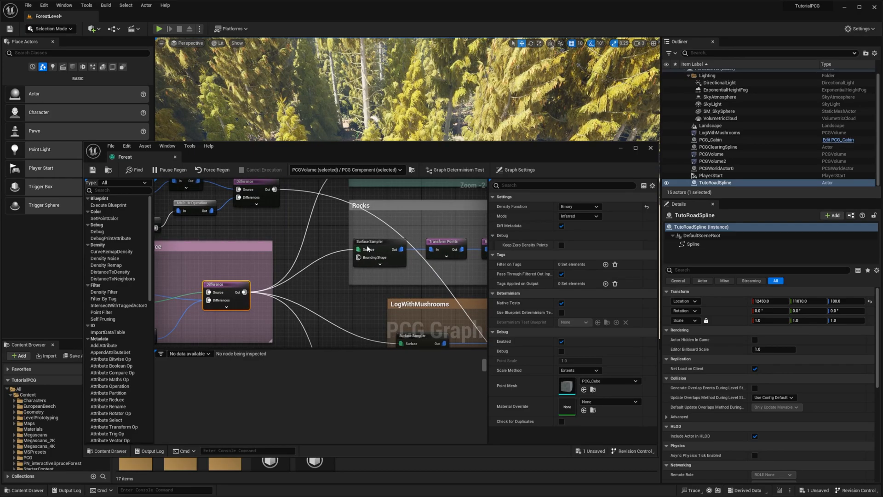
pyautogui.moveTo(369, 249)
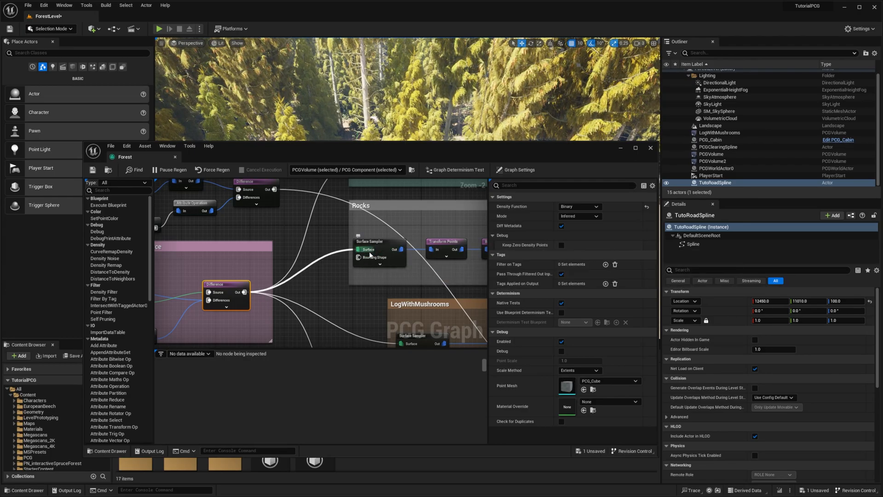
pyautogui.moveTo(368, 249)
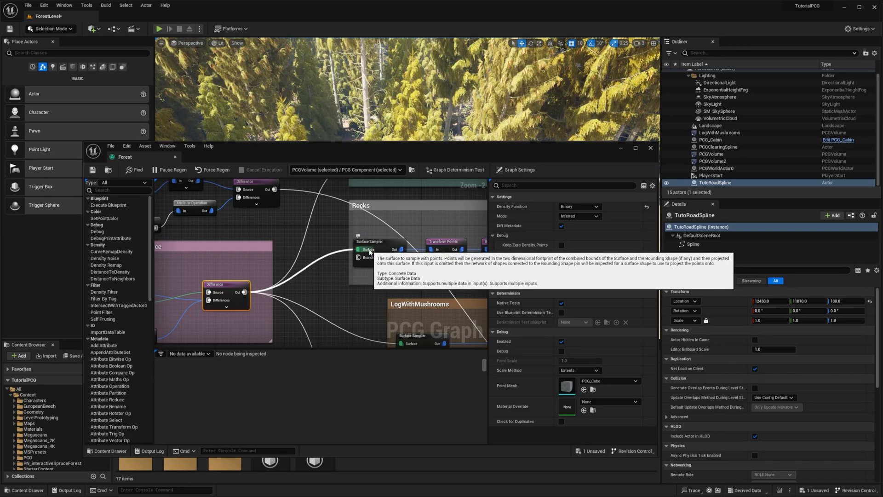
pyautogui.moveTo(365, 257)
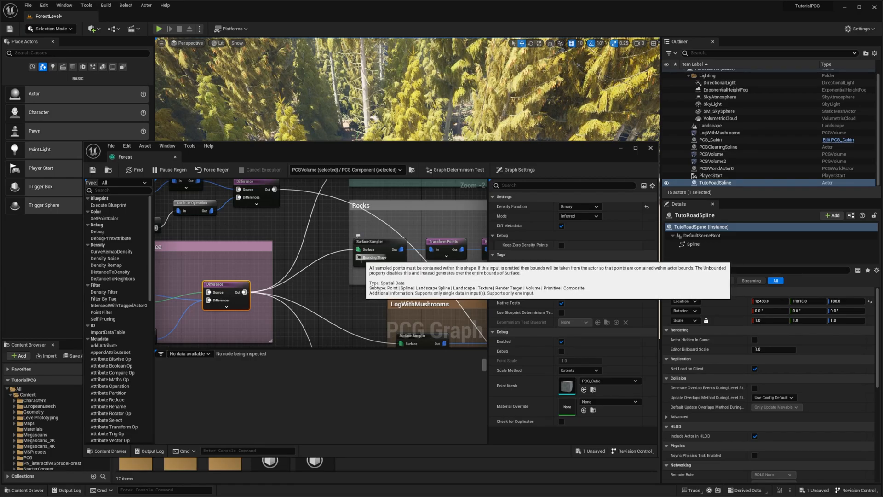
pyautogui.moveTo(318, 293)
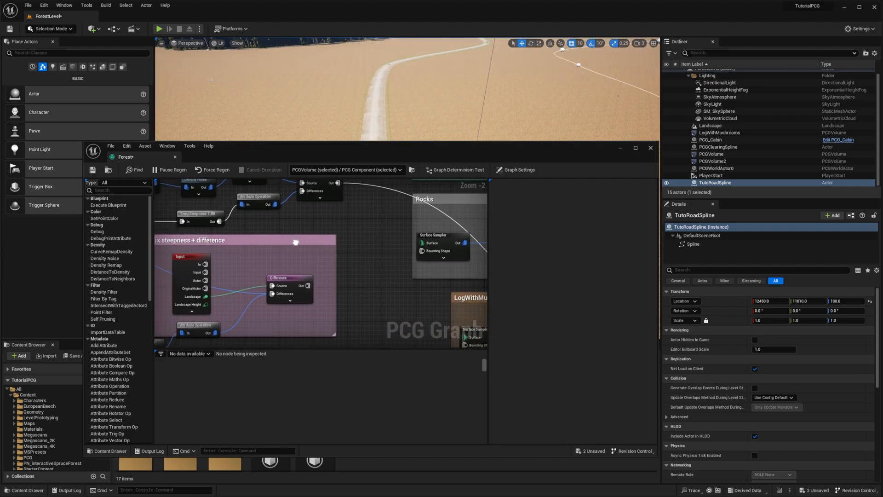
# Zoom out to show the Fix steepness + difference group and its Surface Sampler nodes
pyautogui.scroll(-3)
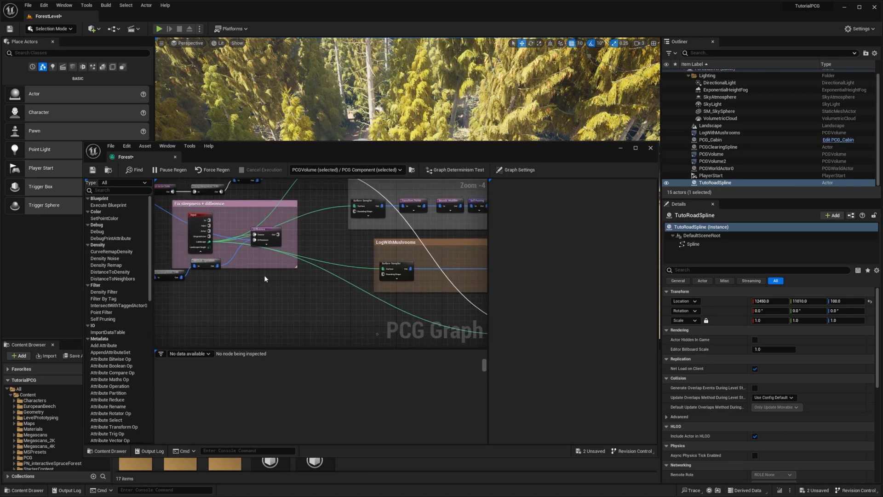
pyautogui.moveTo(267, 231)
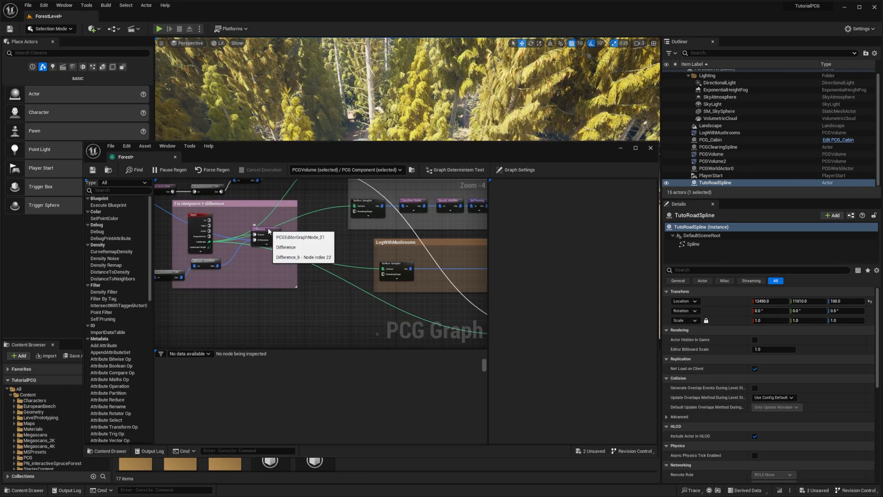
# Move the Difference node lower in the Fix steepness + difference comment box
pyautogui.click(262, 268)
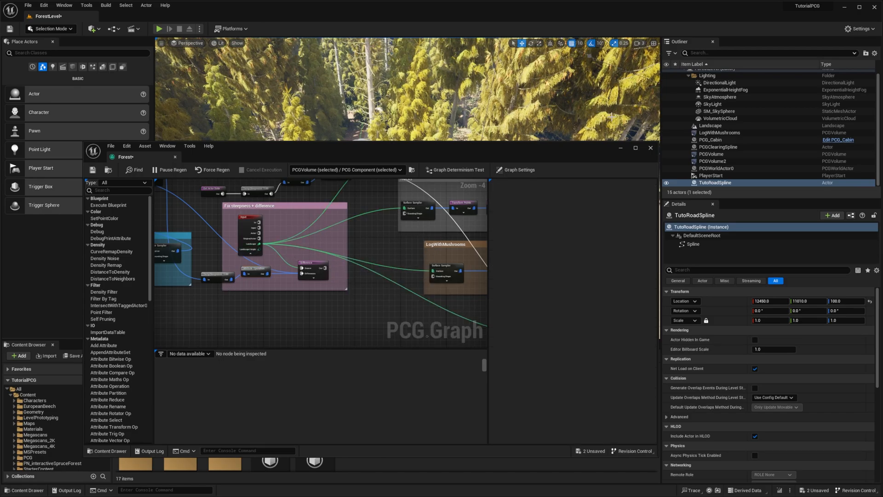
pyautogui.click(650, 148)
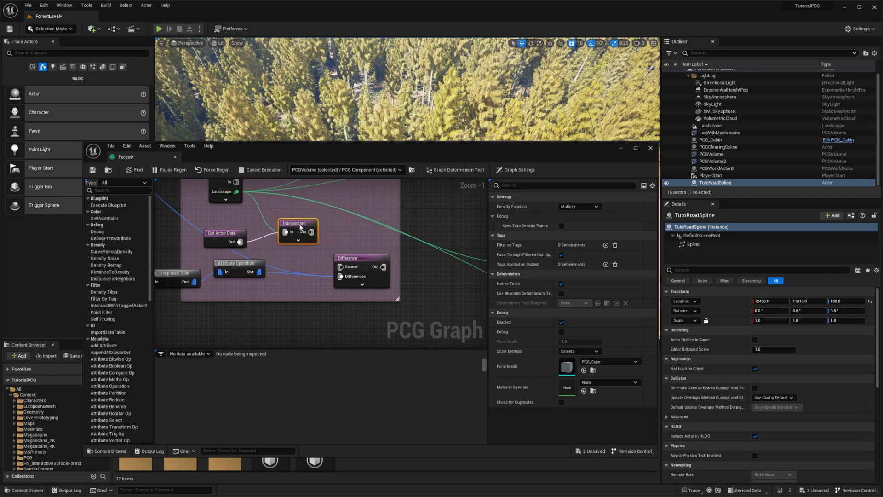
pyautogui.moveTo(224, 233)
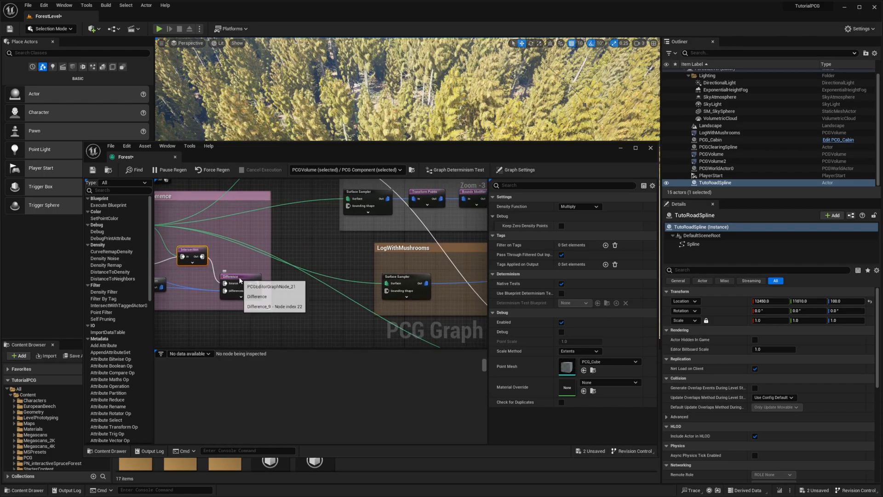
# Check the Difference node's Mode, then route its output to the Surface Samplers' Bounding Shape
pyautogui.click(579, 206)
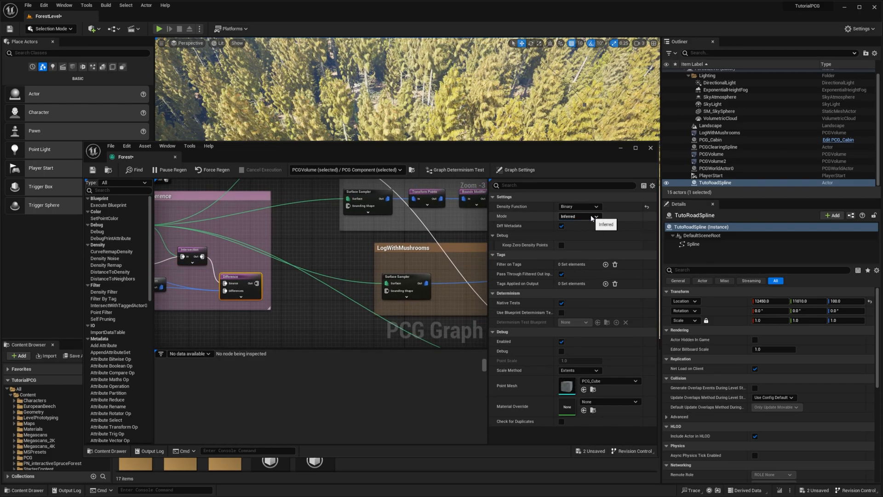
pyautogui.click(579, 216)
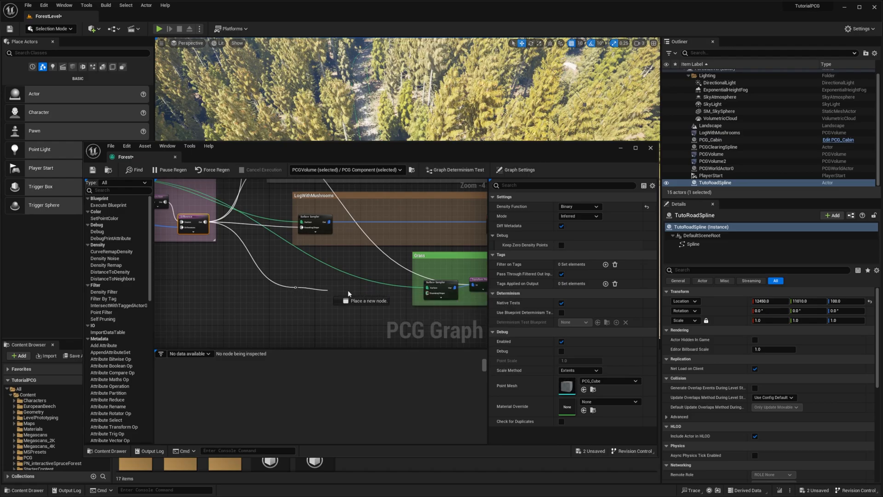
pyautogui.click(650, 148)
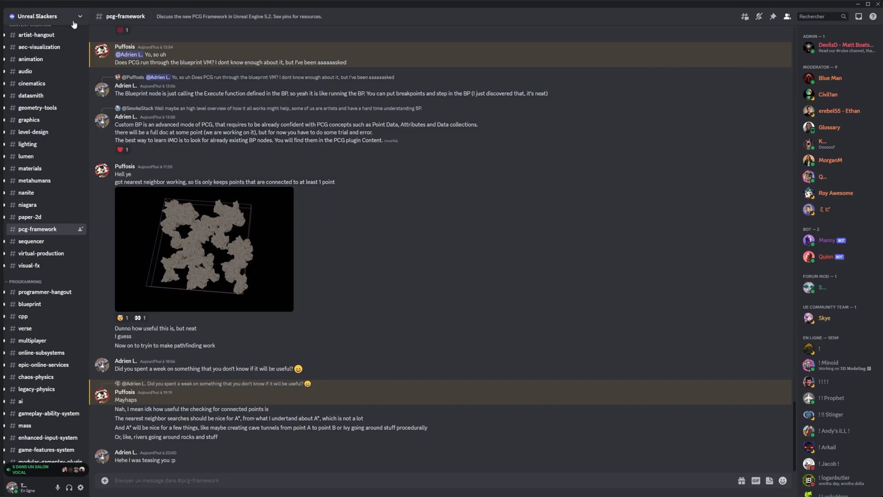
pyautogui.moveTo(31, 241)
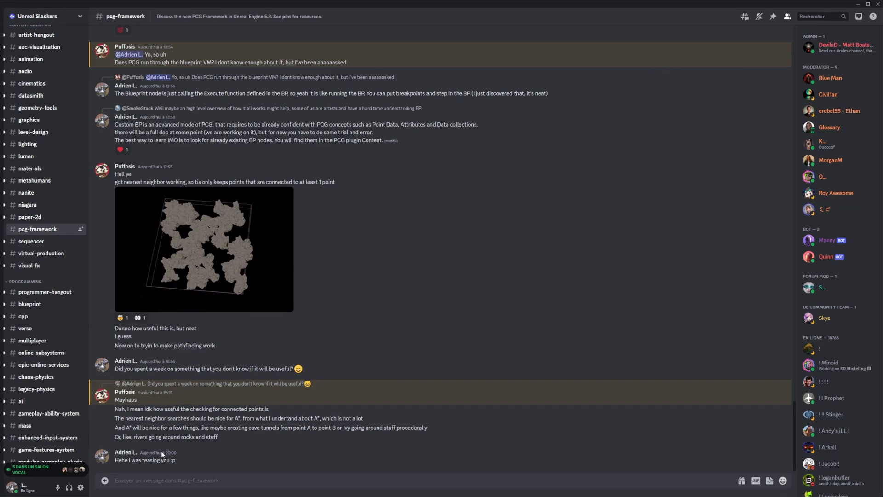
pyautogui.moveTo(372, 458)
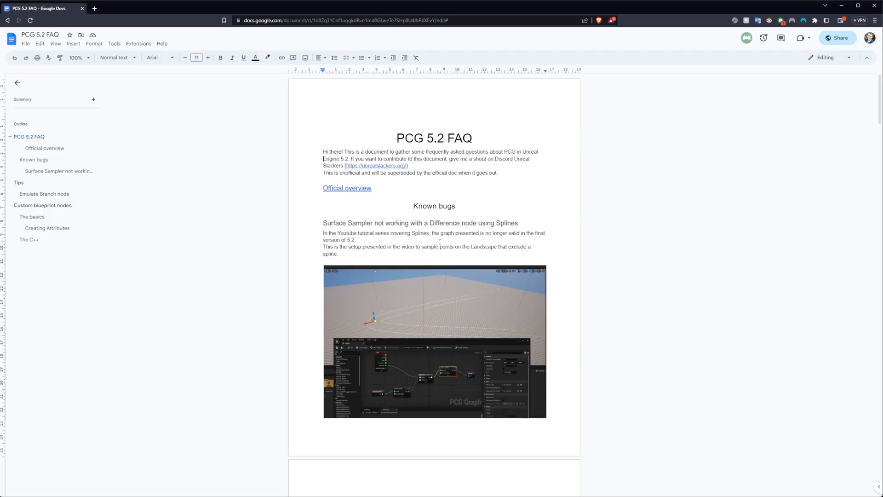
# Scroll the PCG 5.2 FAQ past Known bugs to Custom blueprint nodes
pyautogui.scroll(-3)
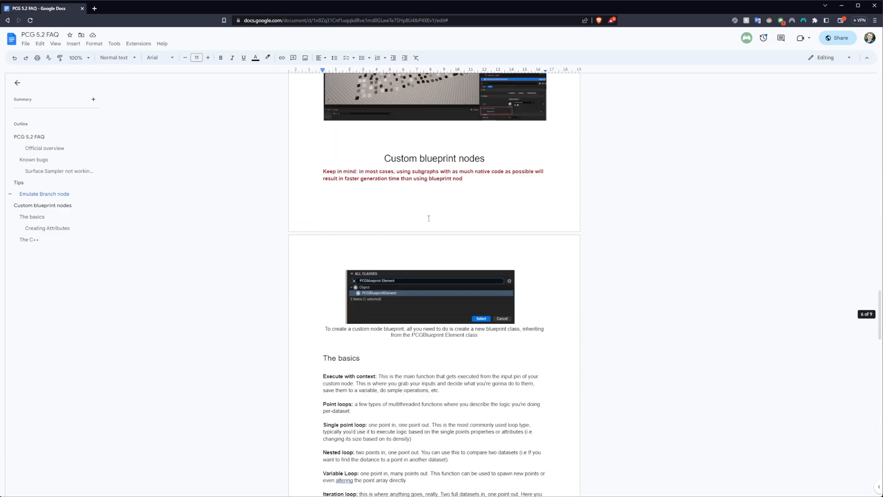
pyautogui.scroll(-3)
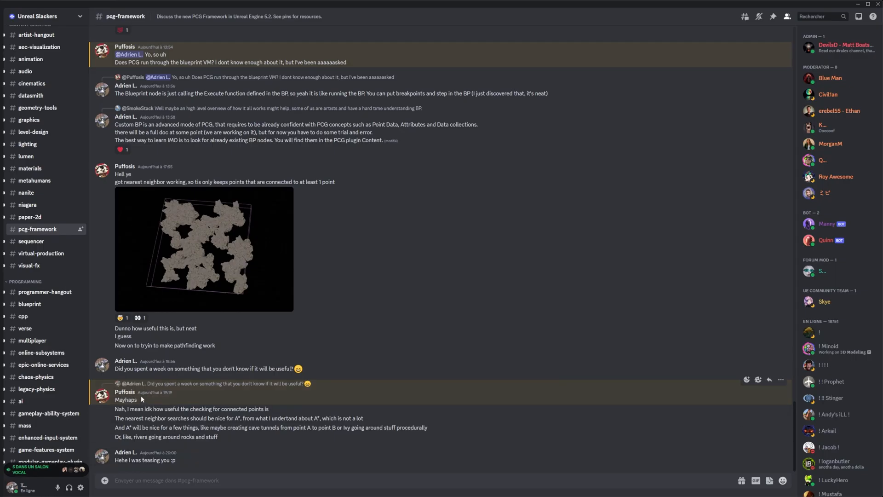
pyautogui.moveTo(125, 392)
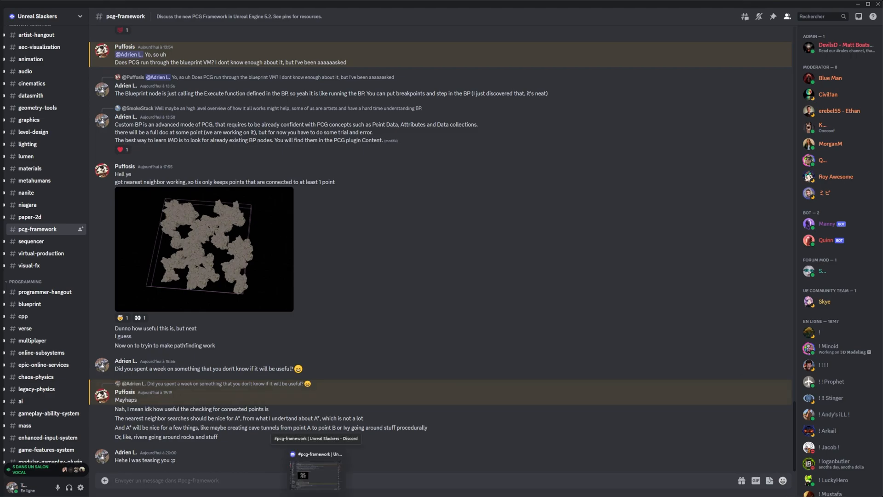
# Bring the Discord #pcg-framework window back from the taskbar
pyautogui.click(226, 480)
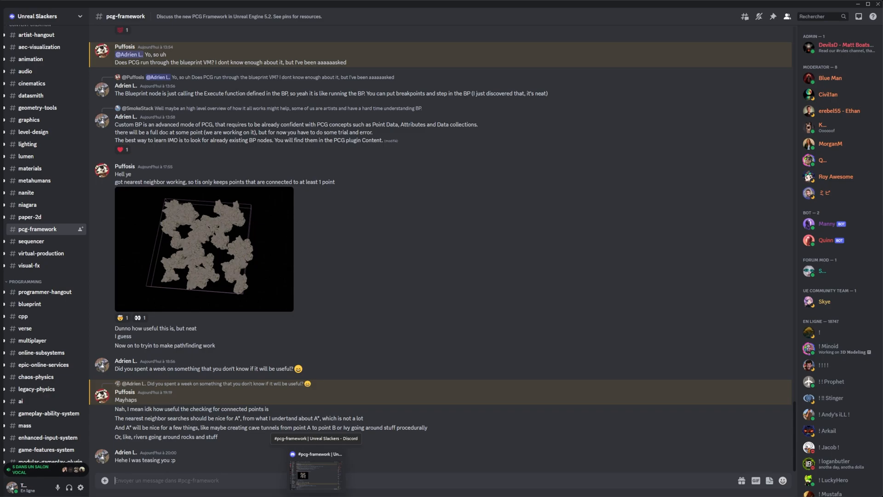